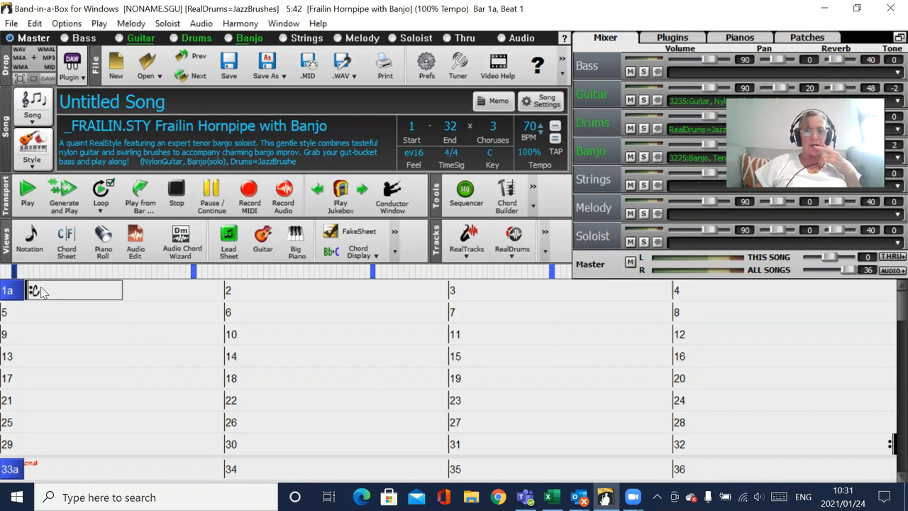
pyautogui.moveTo(126, 261)
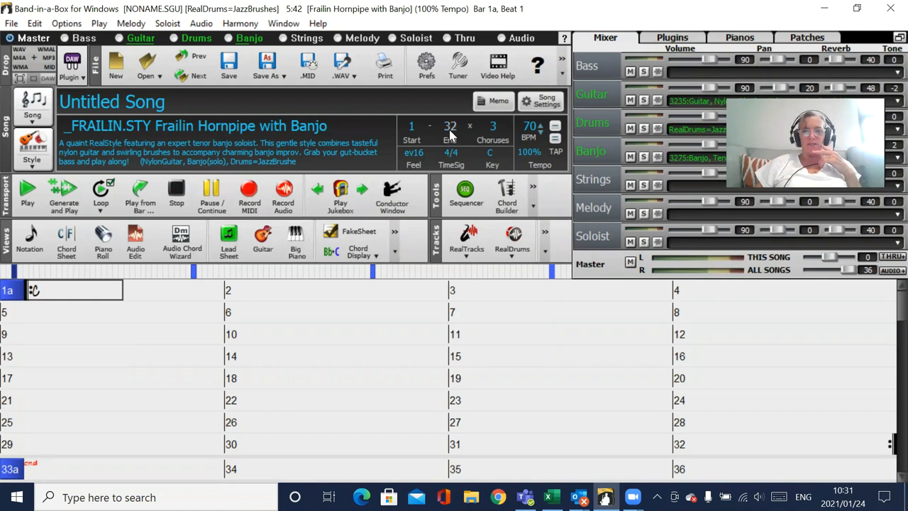
pyautogui.moveTo(449, 126)
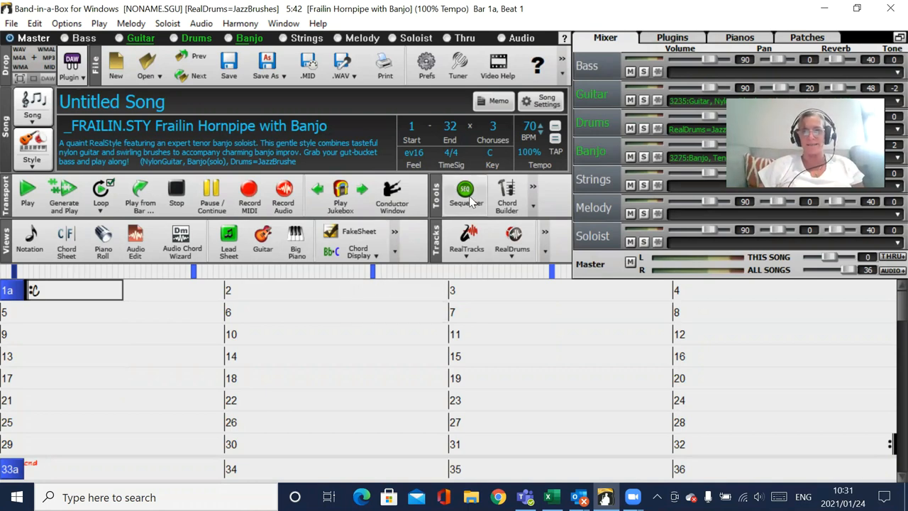
pyautogui.moveTo(492, 135)
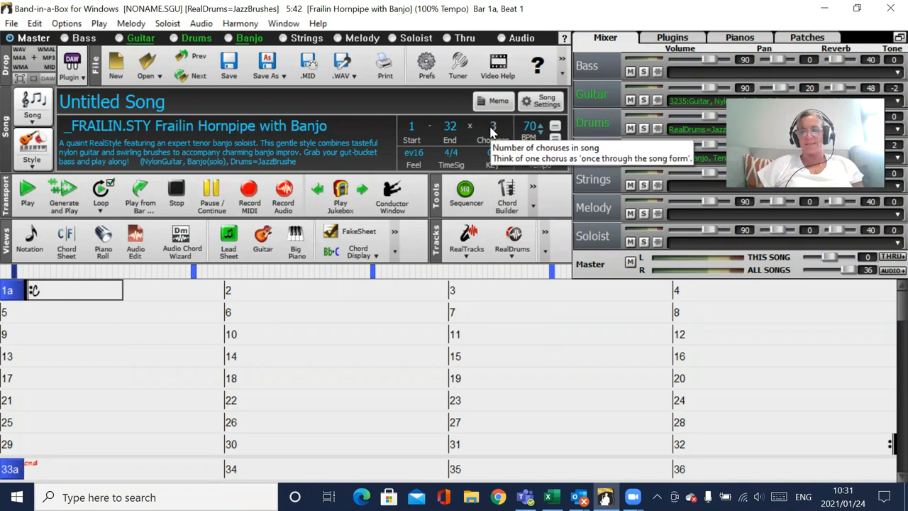
# Keep the chorus count and set the song's end bar to 100 in the Bar # dialog.
pyautogui.click(493, 127)
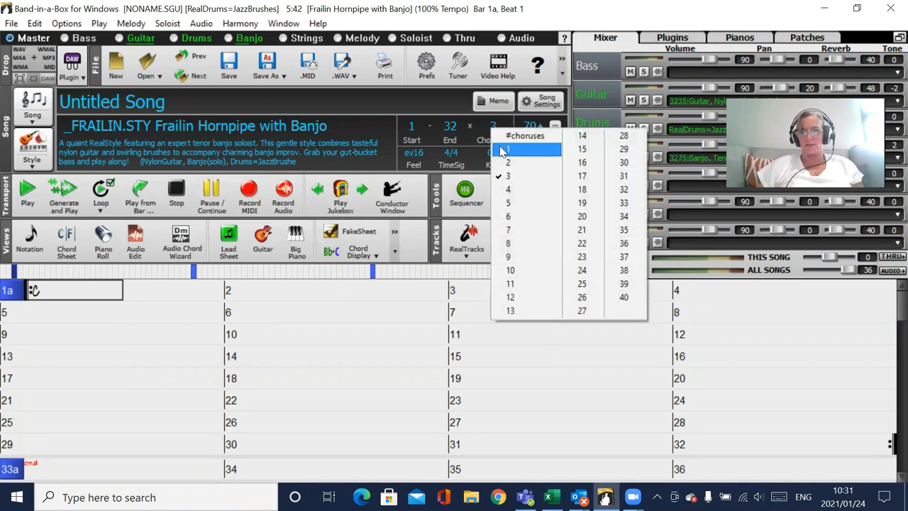
pyautogui.click(508, 149)
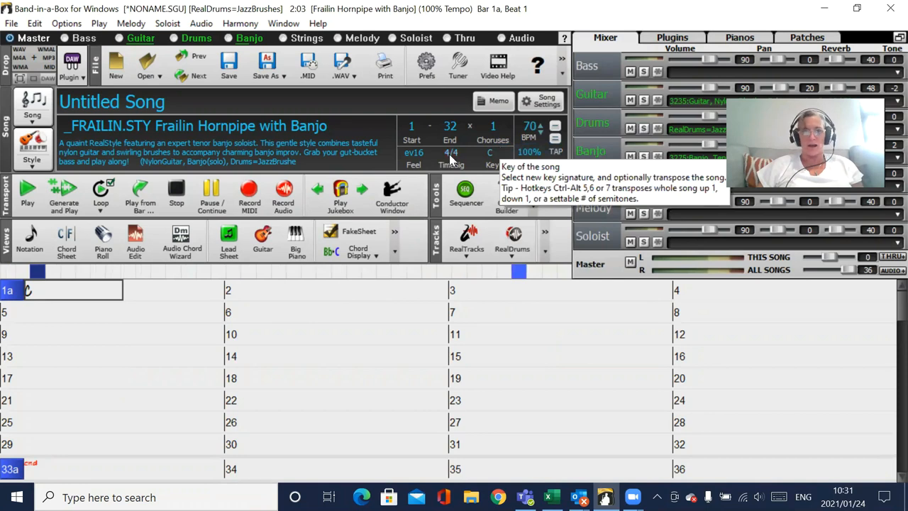
pyautogui.click(451, 126)
pyautogui.write('100')
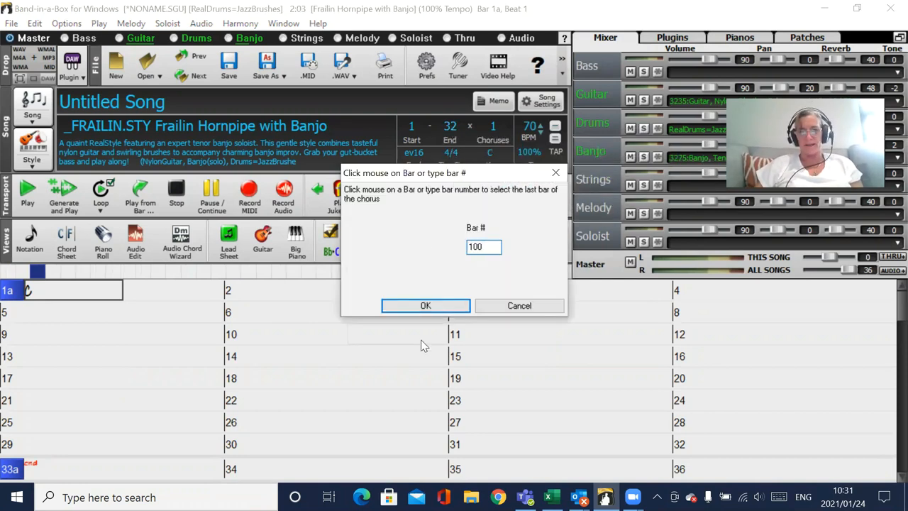
pyautogui.click(426, 305)
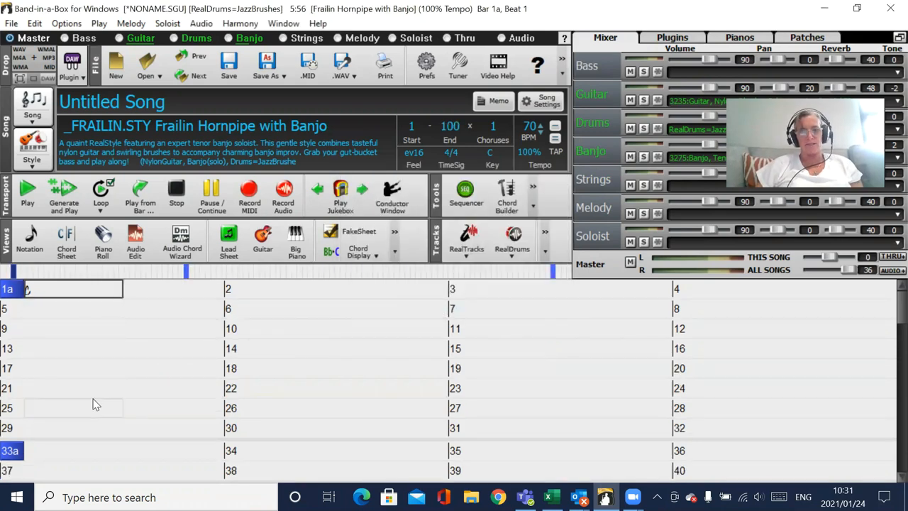
pyautogui.moveTo(355, 345)
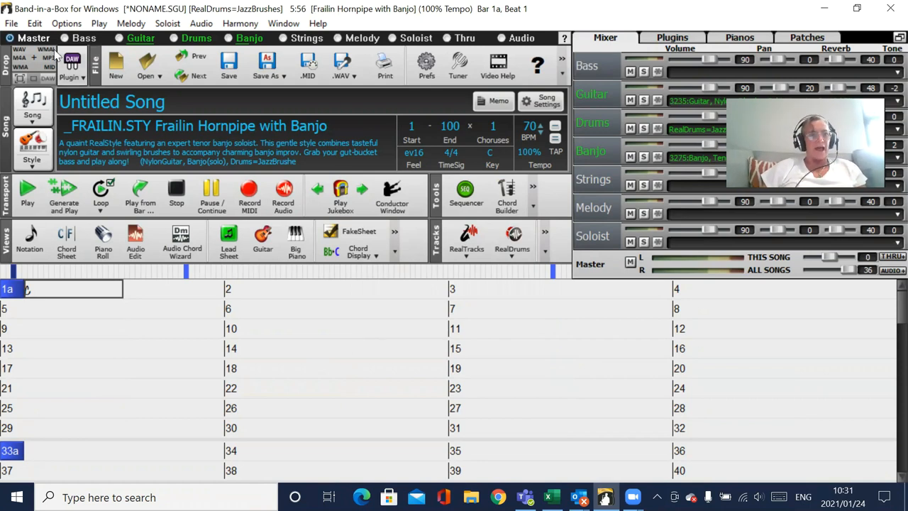
# Bring up the Preferences window from the Options menu.
pyautogui.click(67, 23)
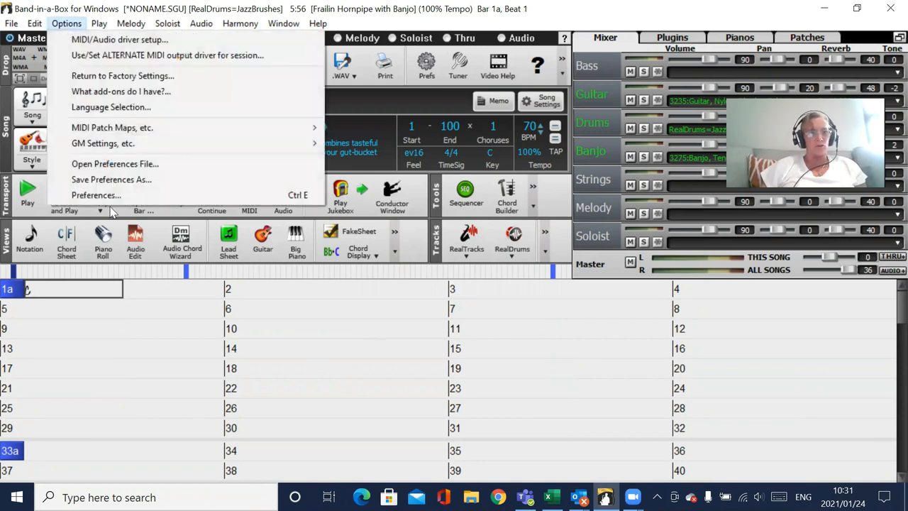
pyautogui.moveTo(96, 196)
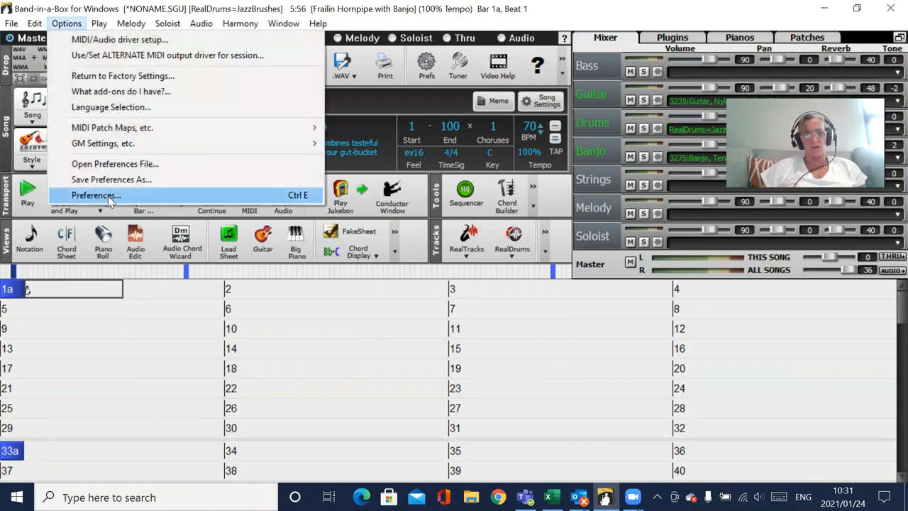
pyautogui.click(96, 196)
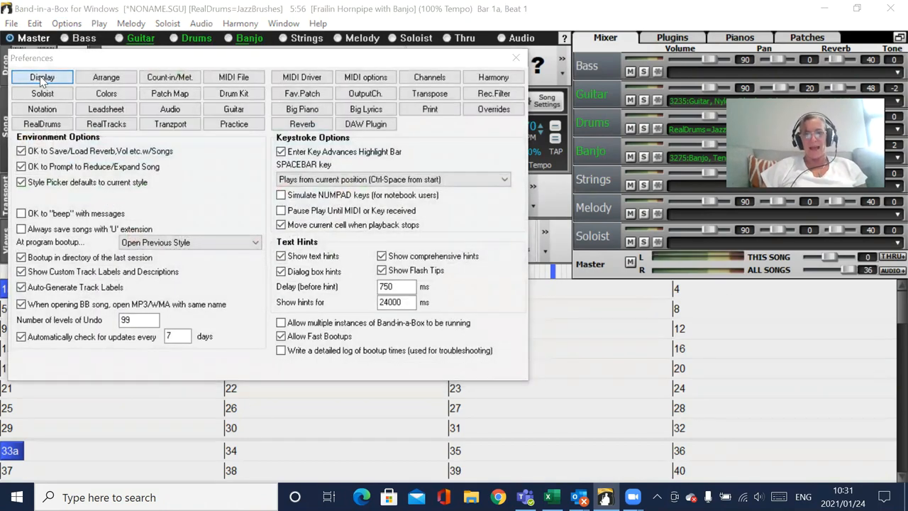
# Show the Display Options page with auto-adjusted rows, min 4 and max 10.
pyautogui.click(42, 76)
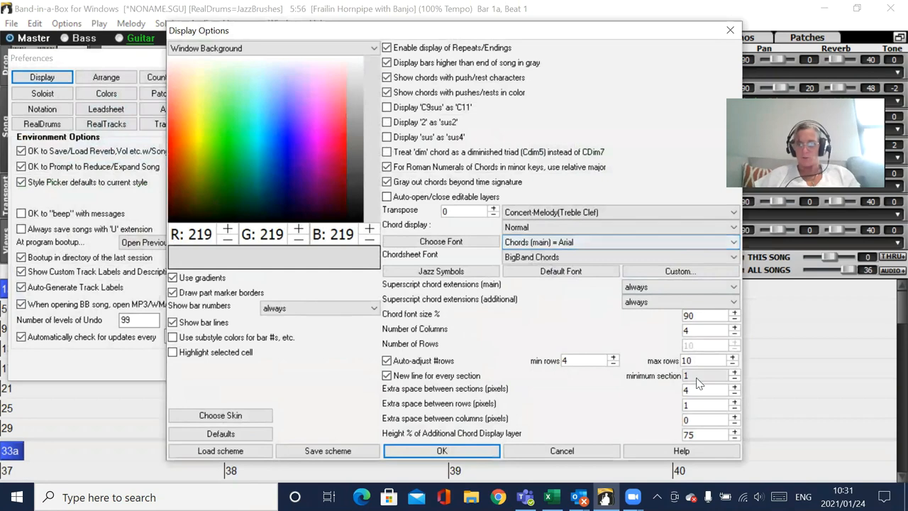
pyautogui.moveTo(601, 366)
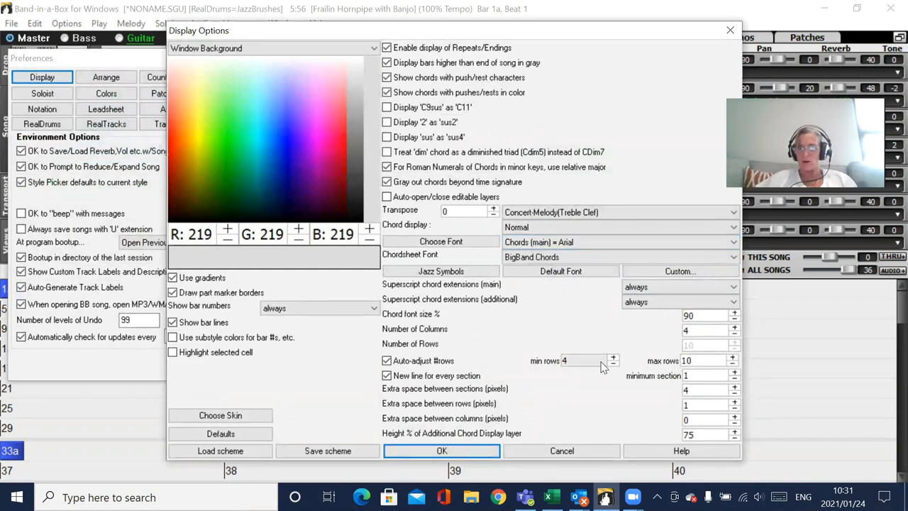
pyautogui.moveTo(585, 365)
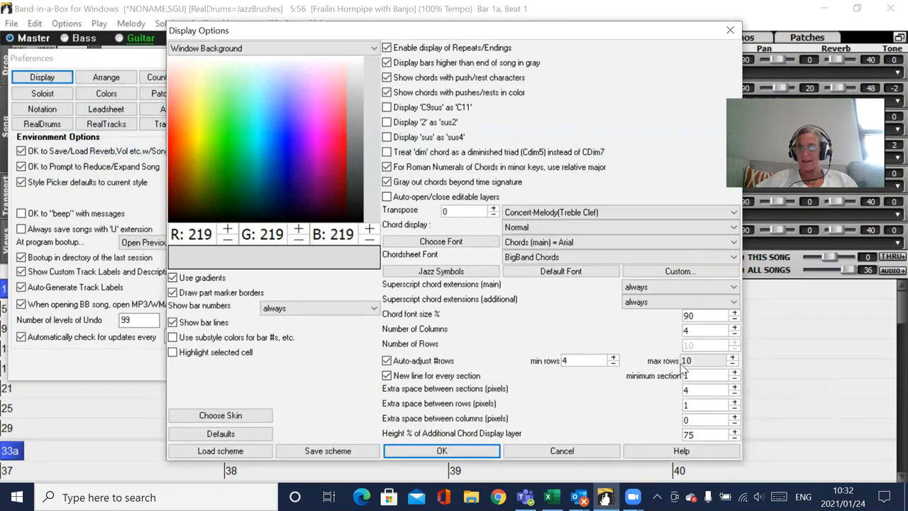
pyautogui.moveTo(695, 366)
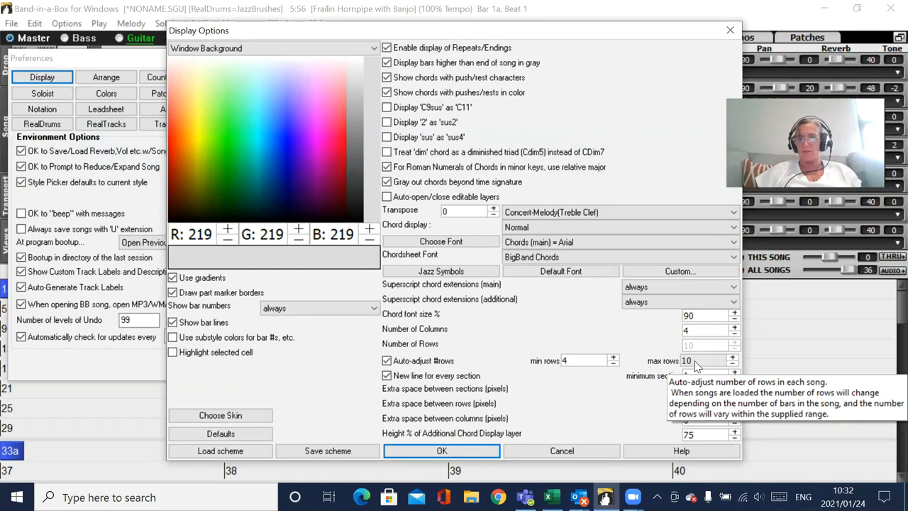
pyautogui.moveTo(561, 451)
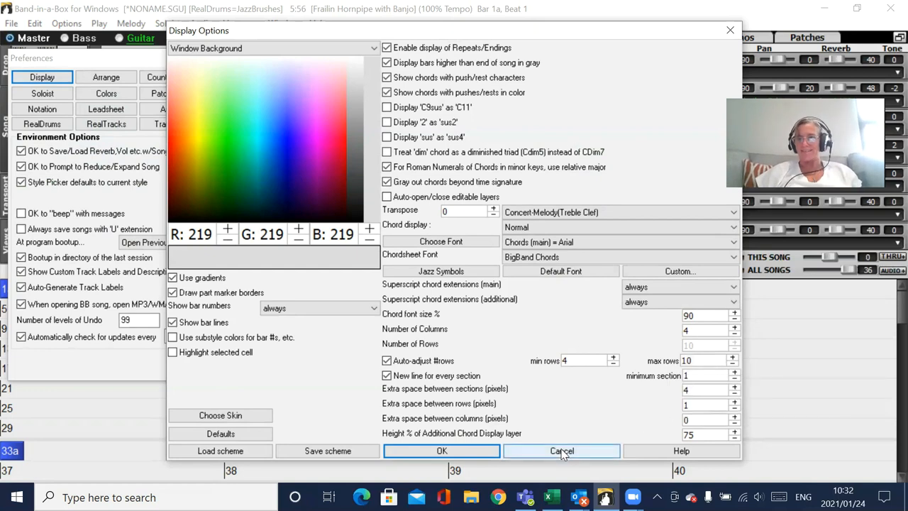